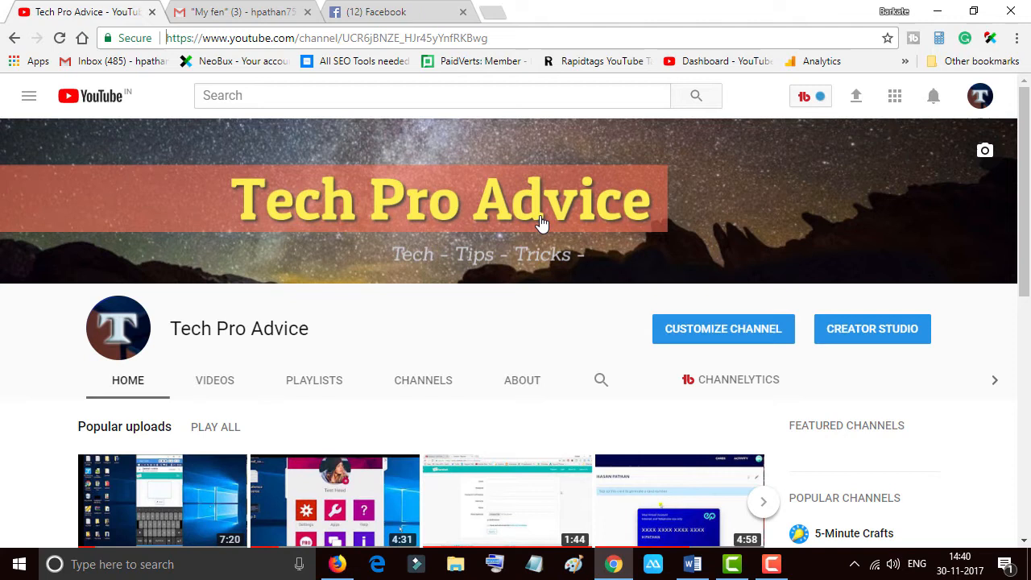
mouse_move(691, 564)
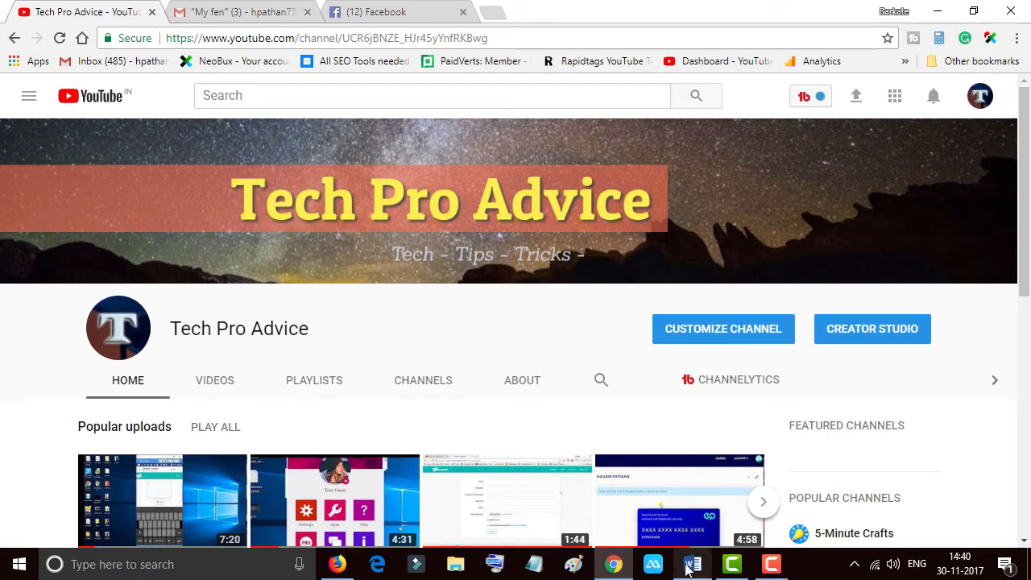
- Start a new document from Word's Newsletter template via File > New
left_click(691, 564)
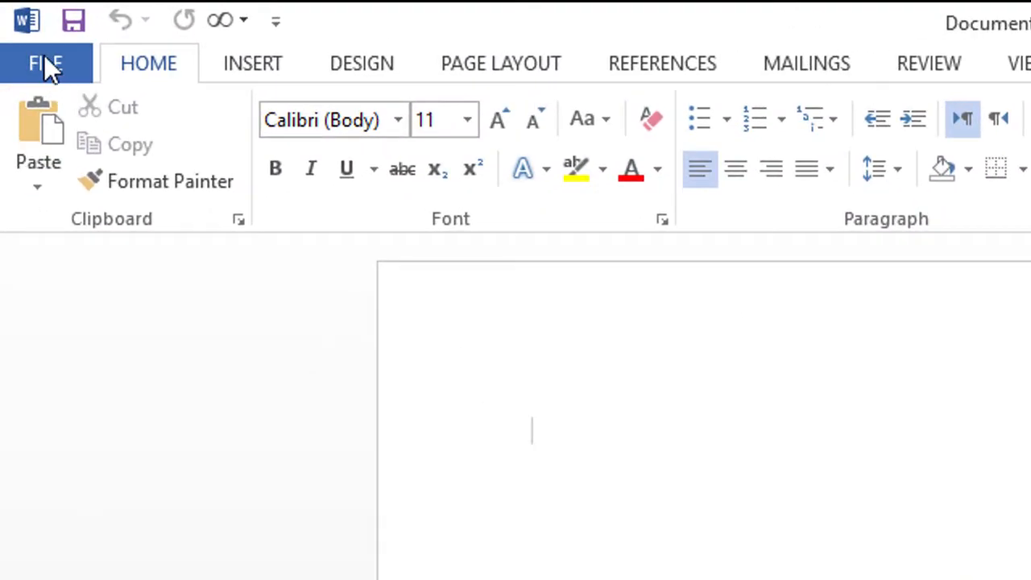
left_click(46, 64)
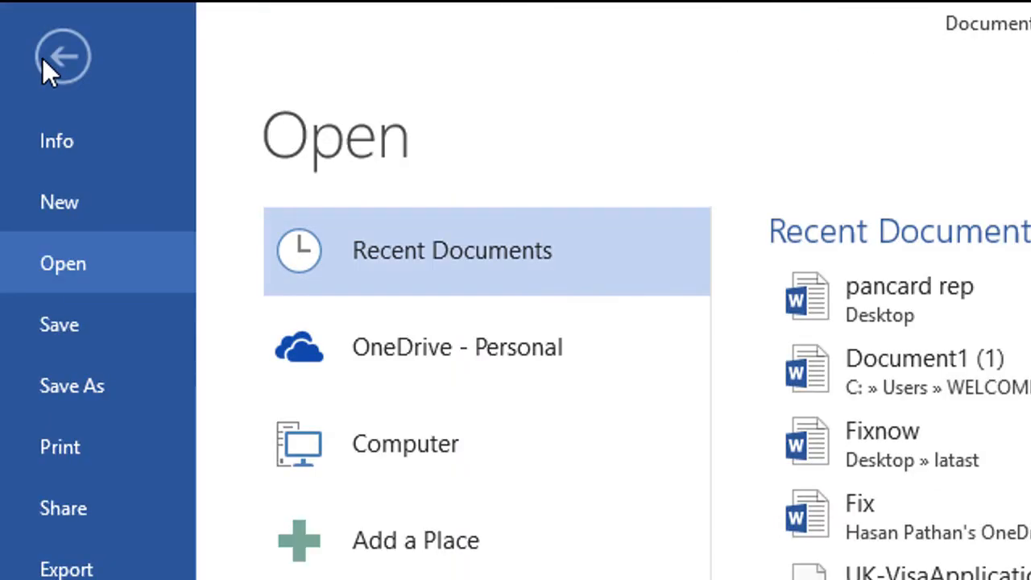
mouse_move(59, 202)
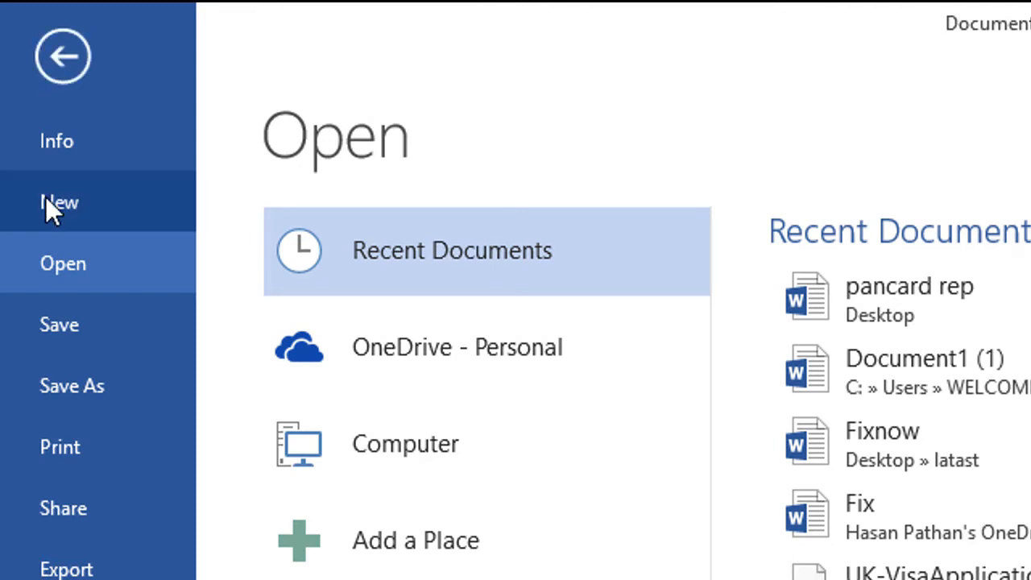
left_click(59, 202)
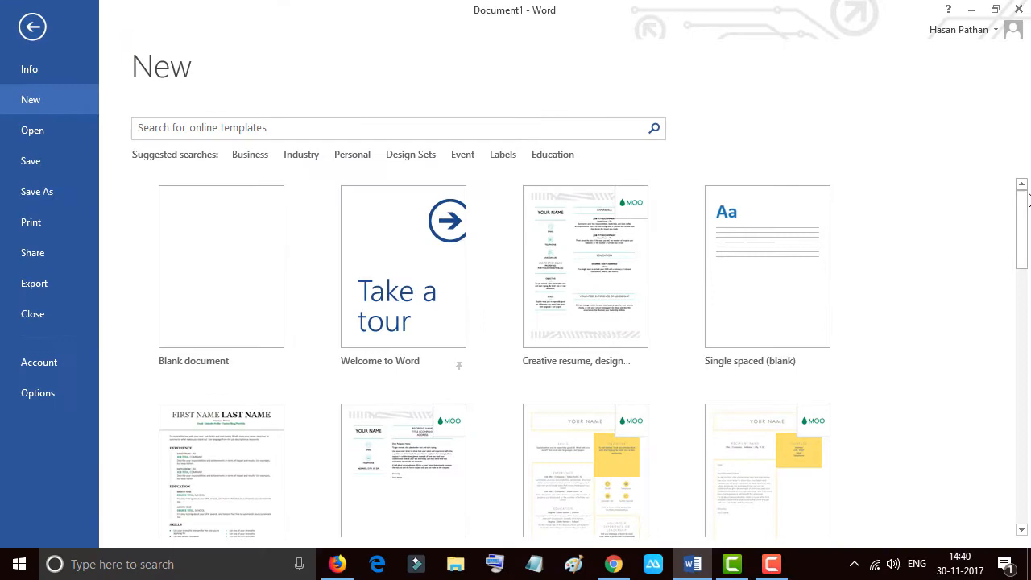
scroll("down", 3)
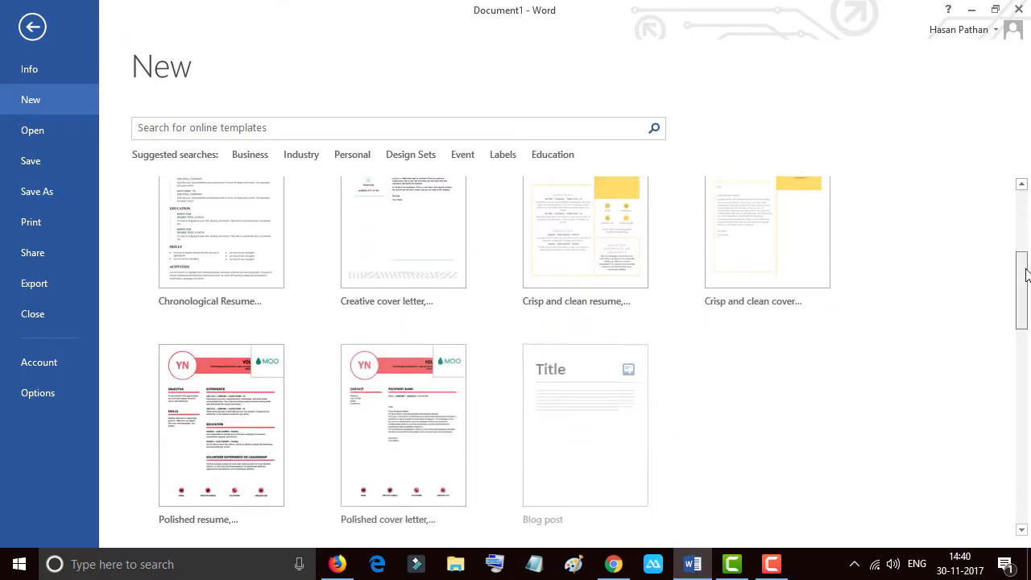
scroll("down", 3)
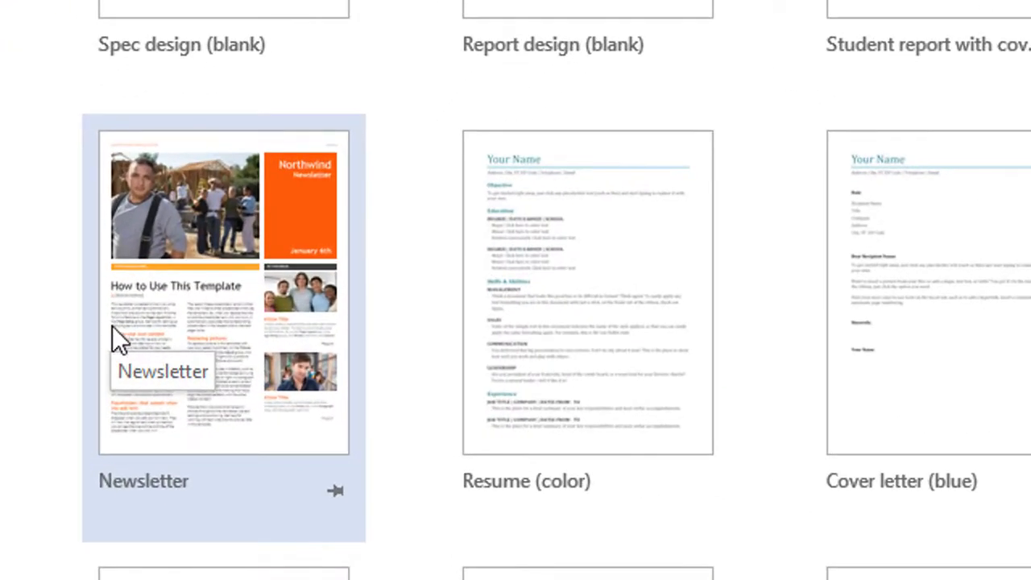
mouse_move(258, 315)
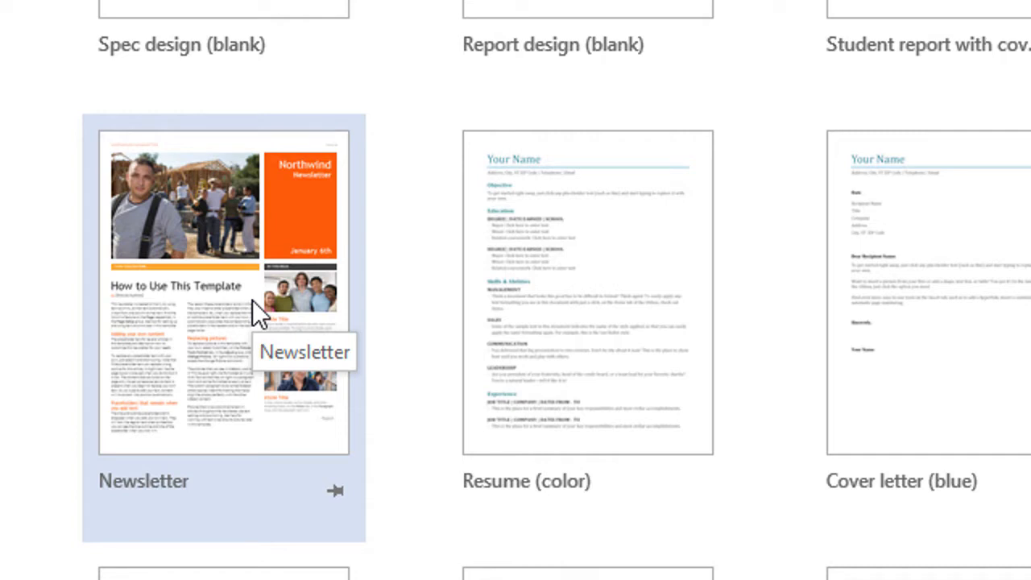
left_click(223, 290)
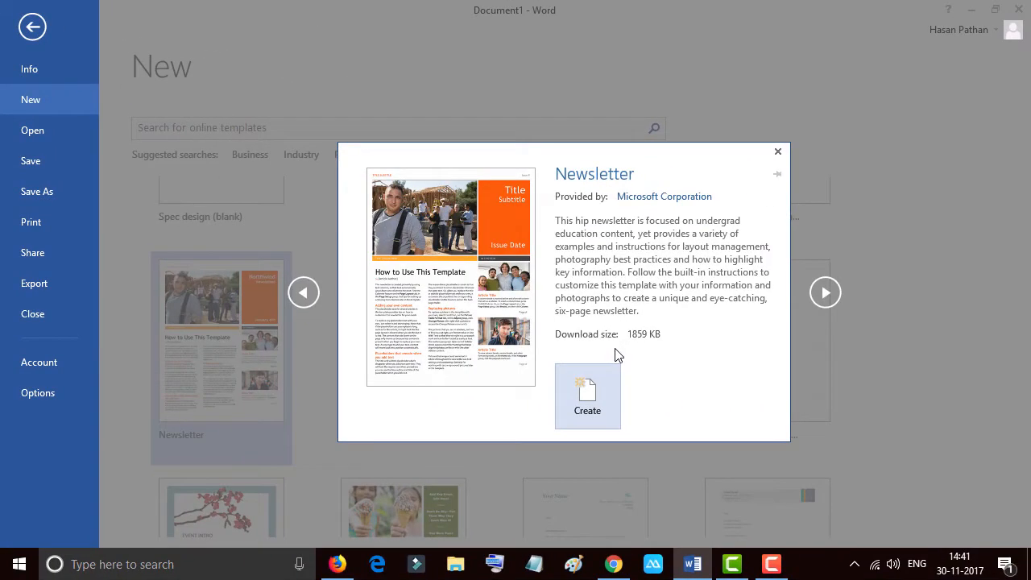
mouse_move(588, 399)
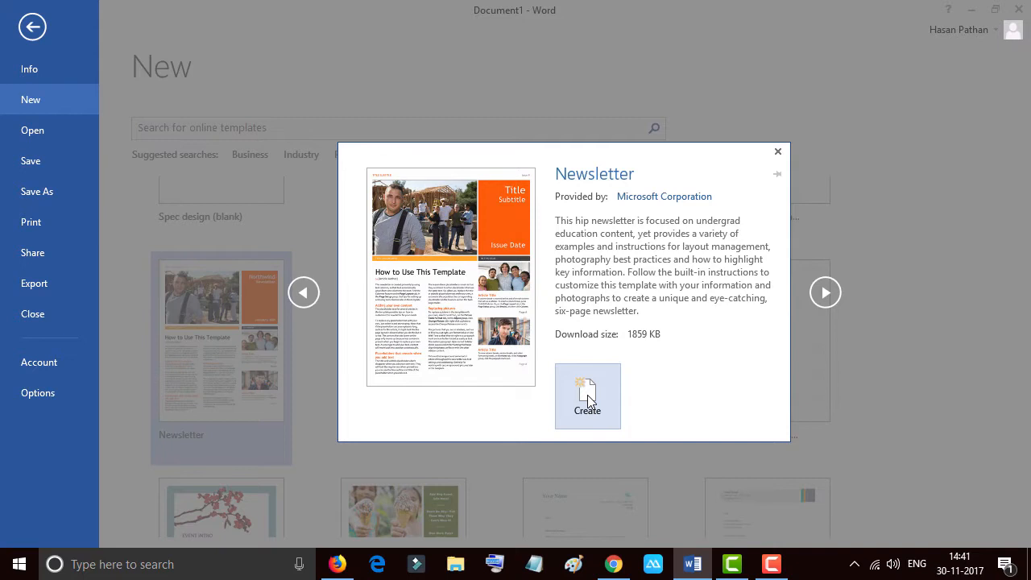
left_click(588, 410)
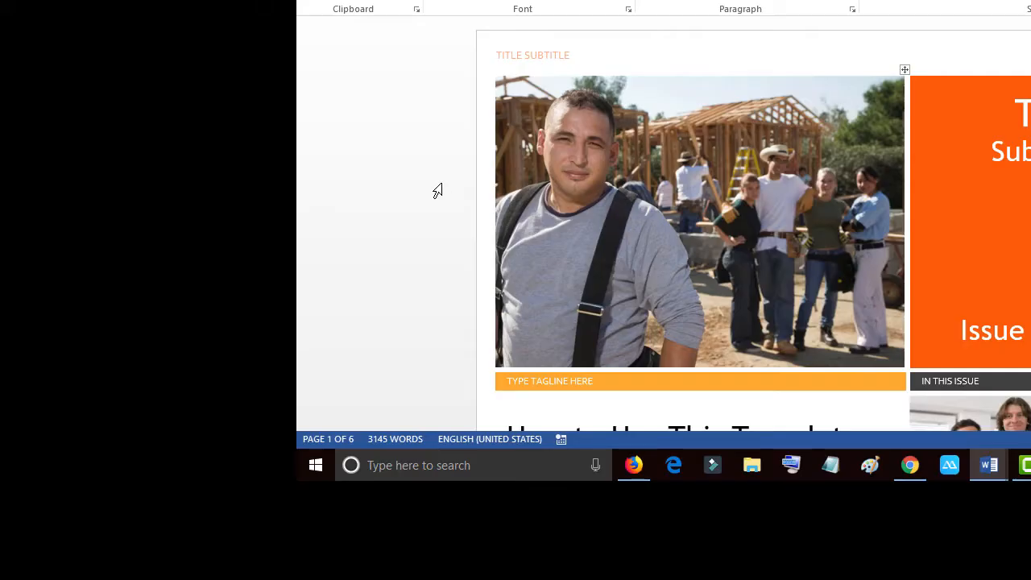
- Scroll down through the newsletter's pages and back up to page 1
scroll("down", 3)
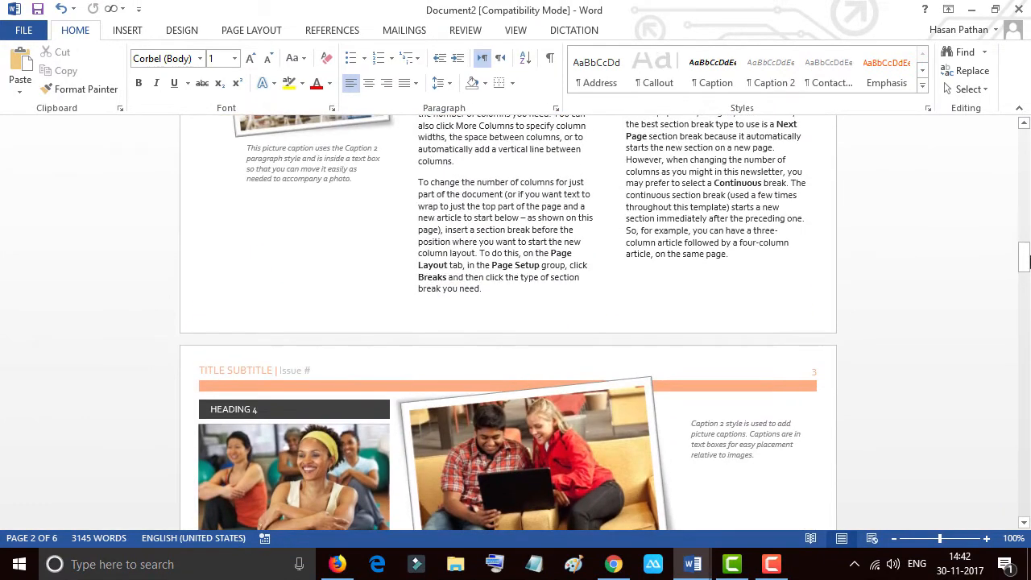
scroll("up", 3)
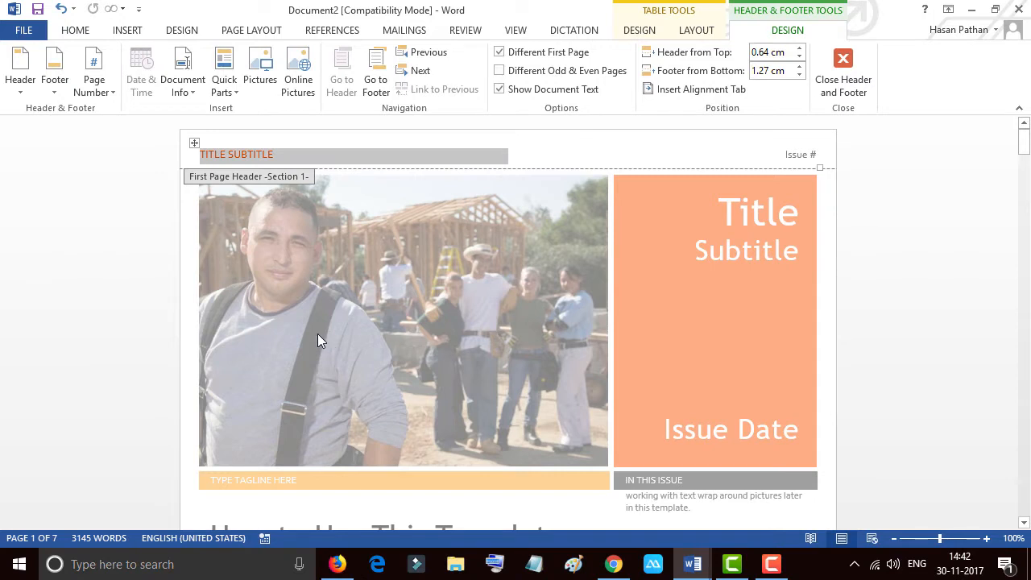
mouse_move(435, 332)
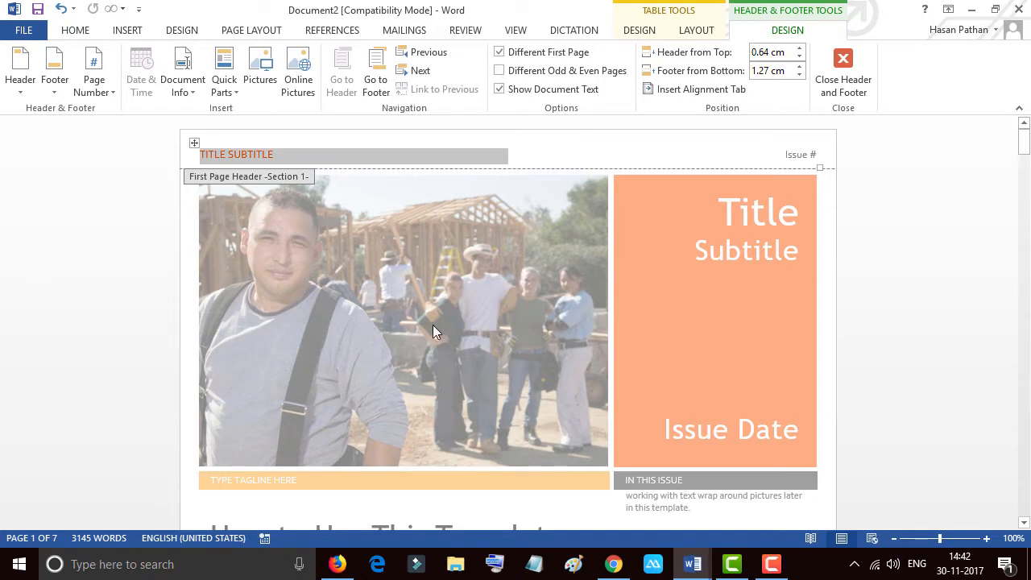
scroll("down", 3)
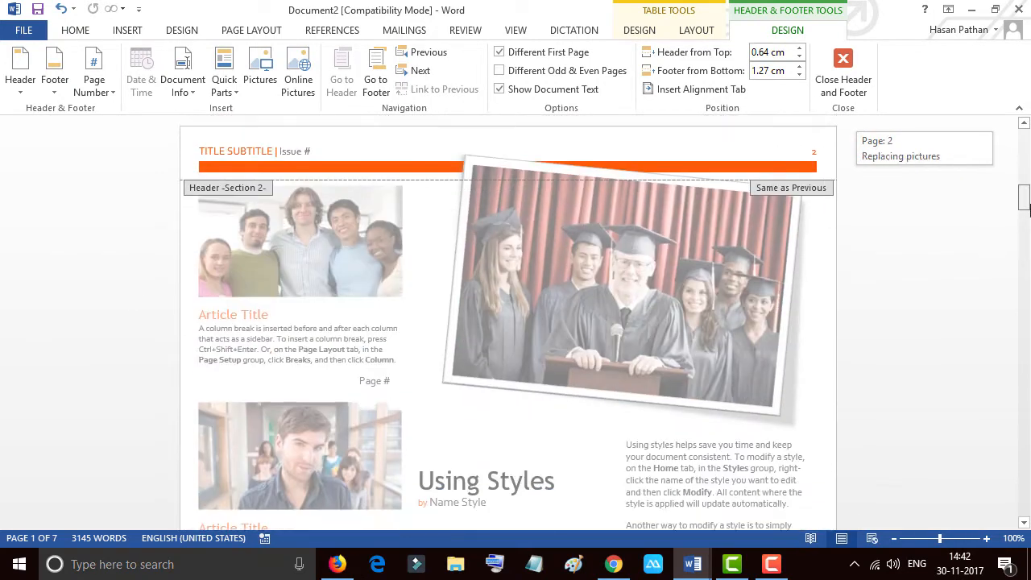
scroll("down", 3)
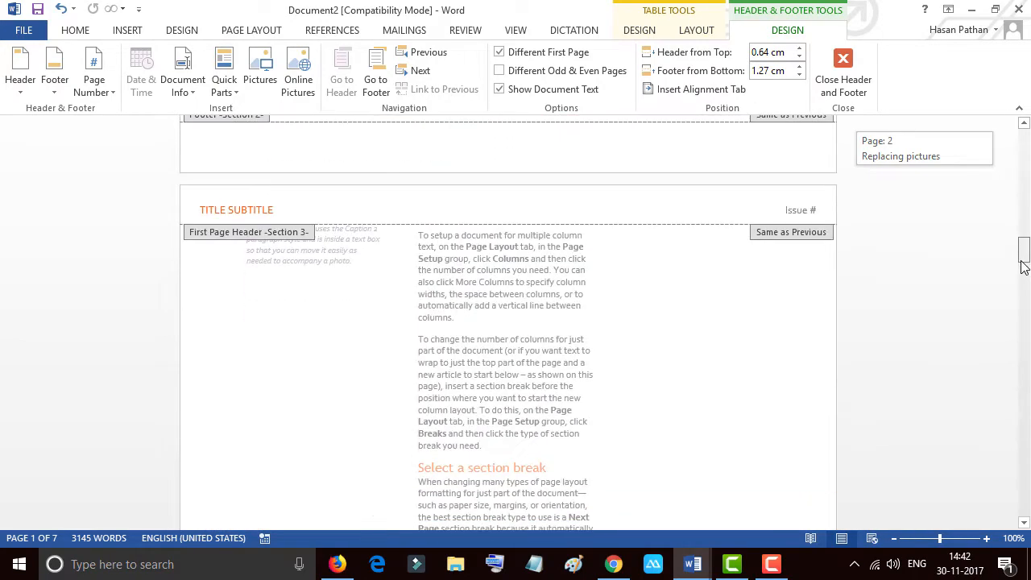
scroll("down", 3)
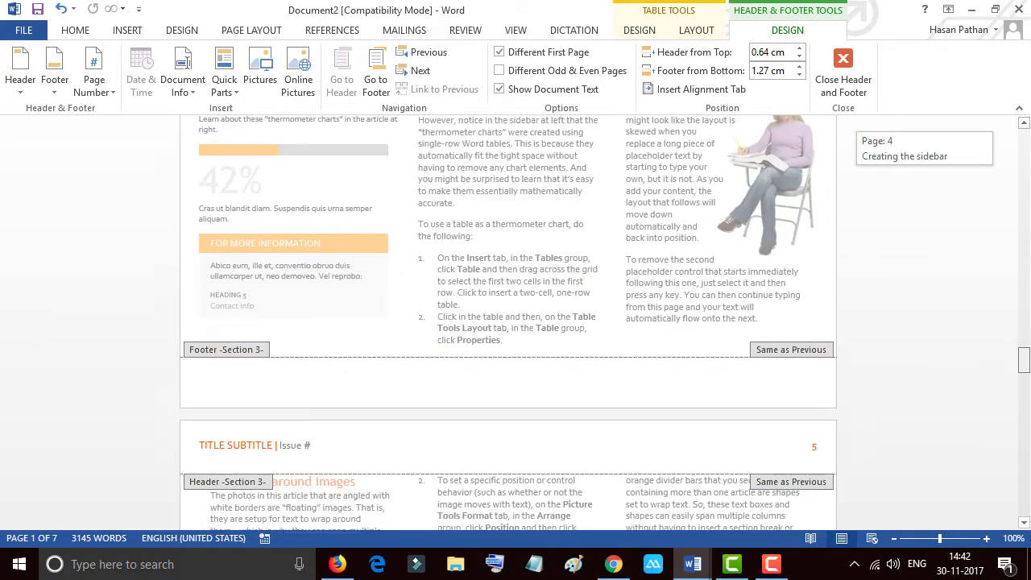
scroll("down", 3)
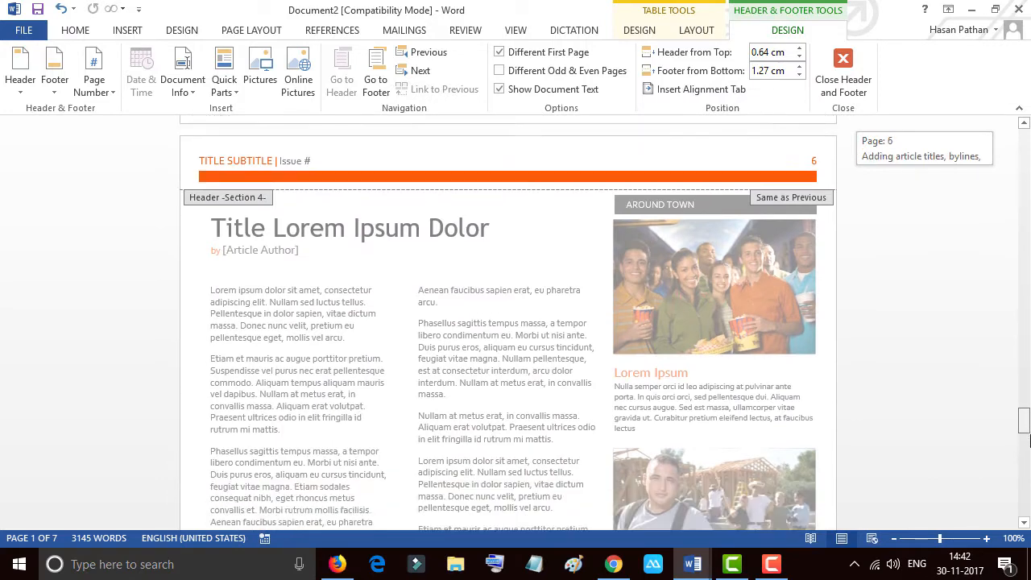
scroll("down", 3)
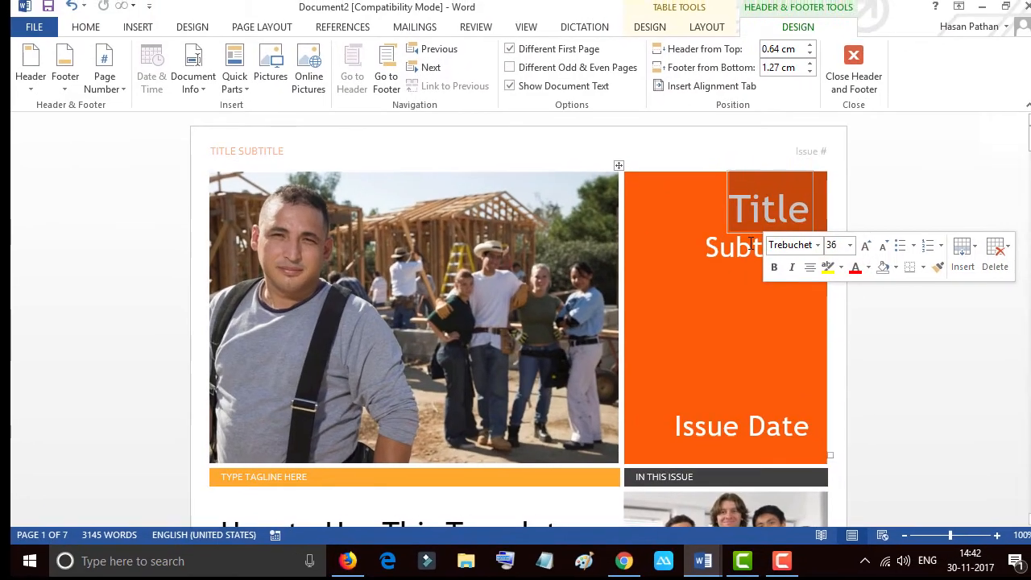
- Select the cover title placeholder and replace it with 'Tech Pro Advice'
left_click(853, 68)
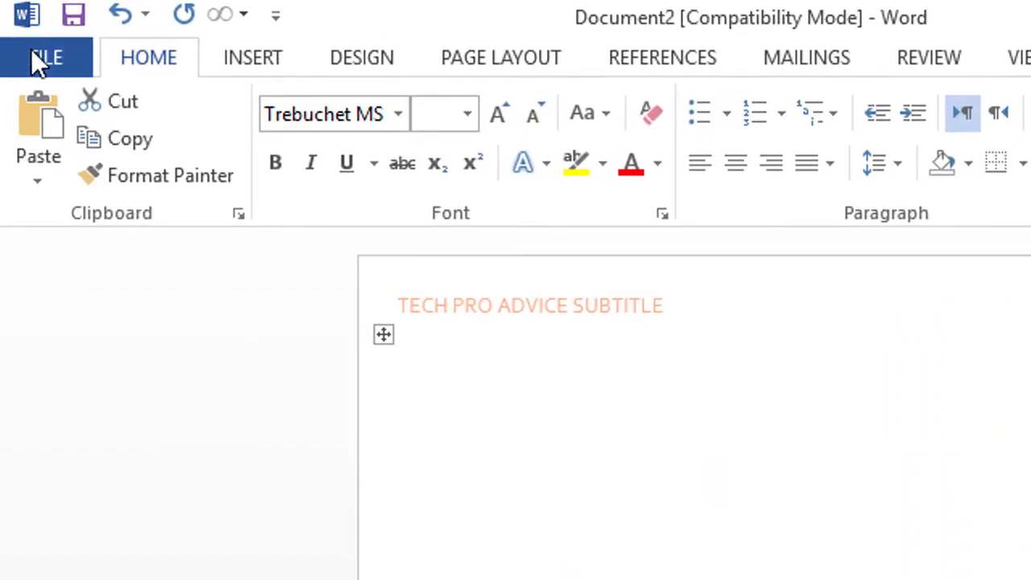
- Open the Save As dialog through File > Save As > Browse
left_click(44, 58)
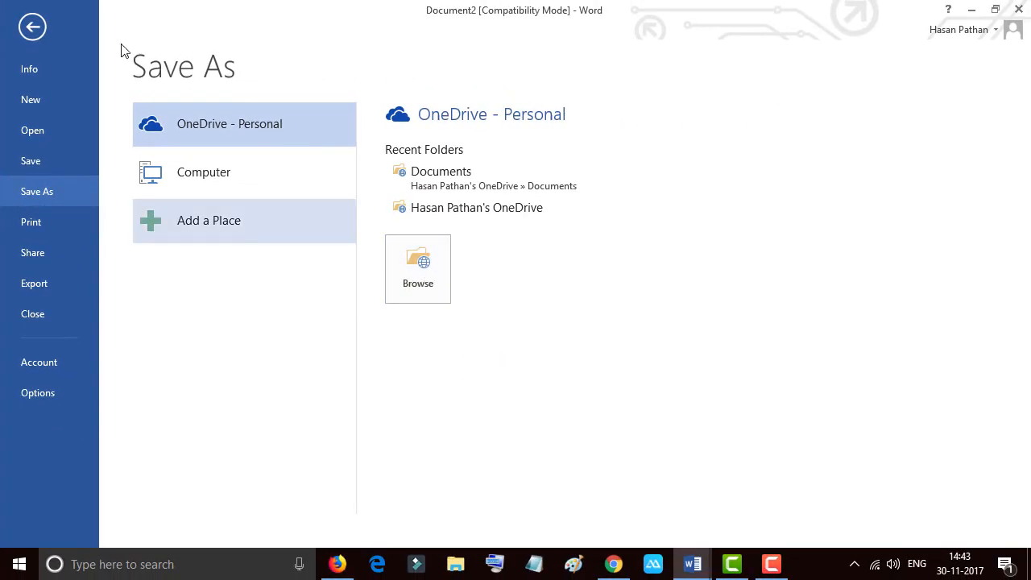
mouse_move(417, 268)
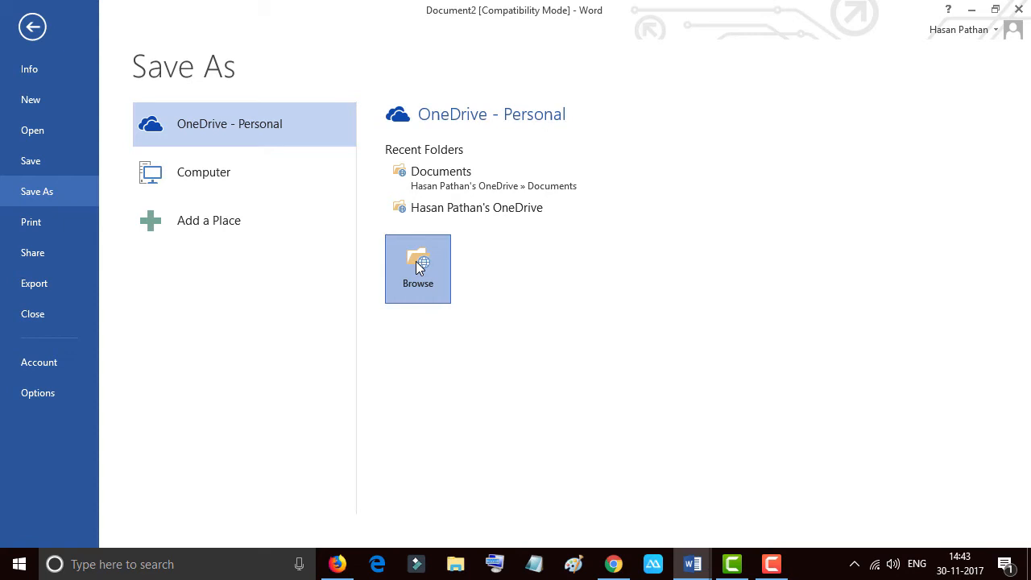
left_click(417, 268)
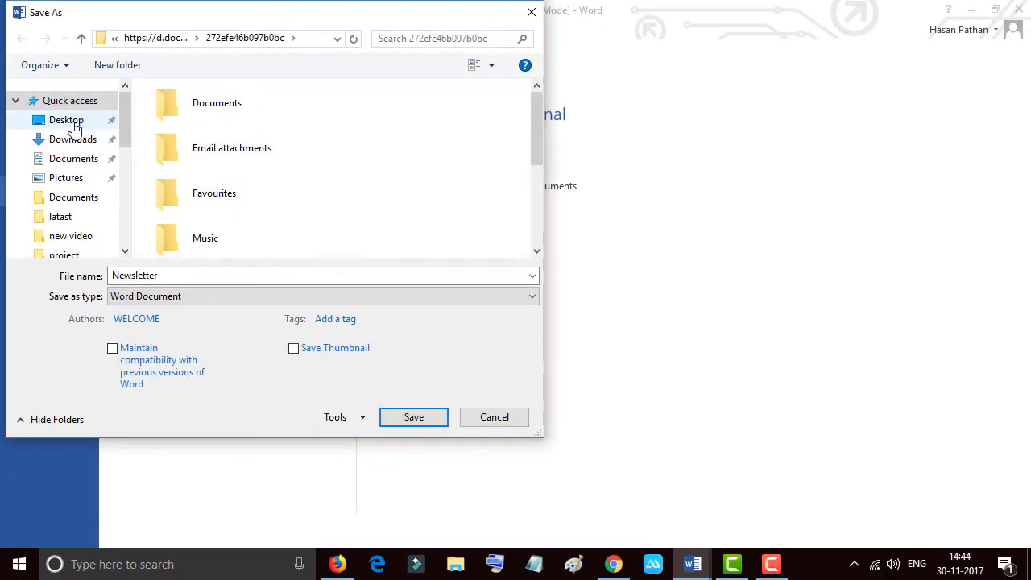
- Save 'Newsletter' to the Desktop as a Word Template, accepting the format upgrade
left_click(66, 119)
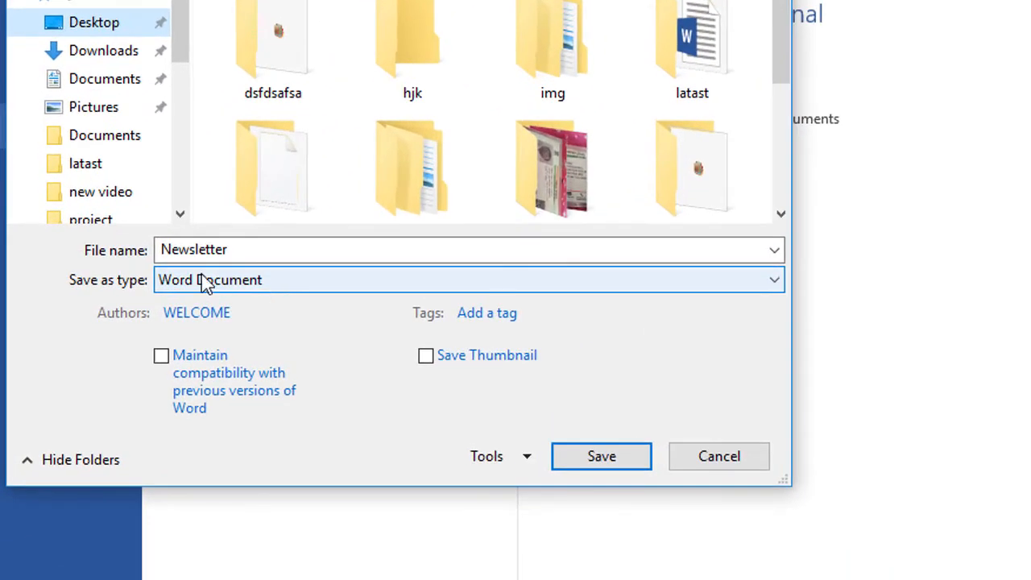
mouse_move(256, 290)
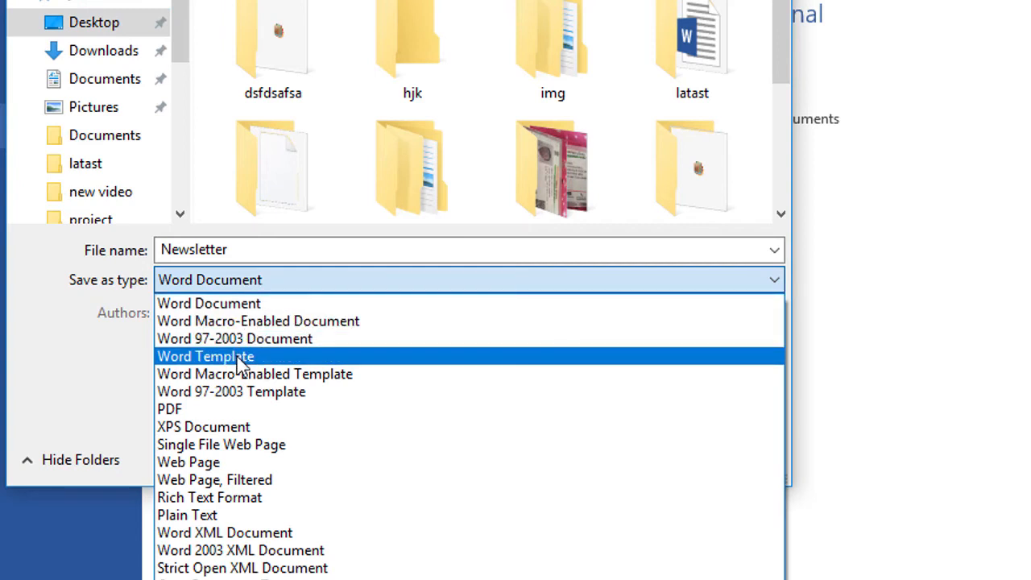
left_click(206, 356)
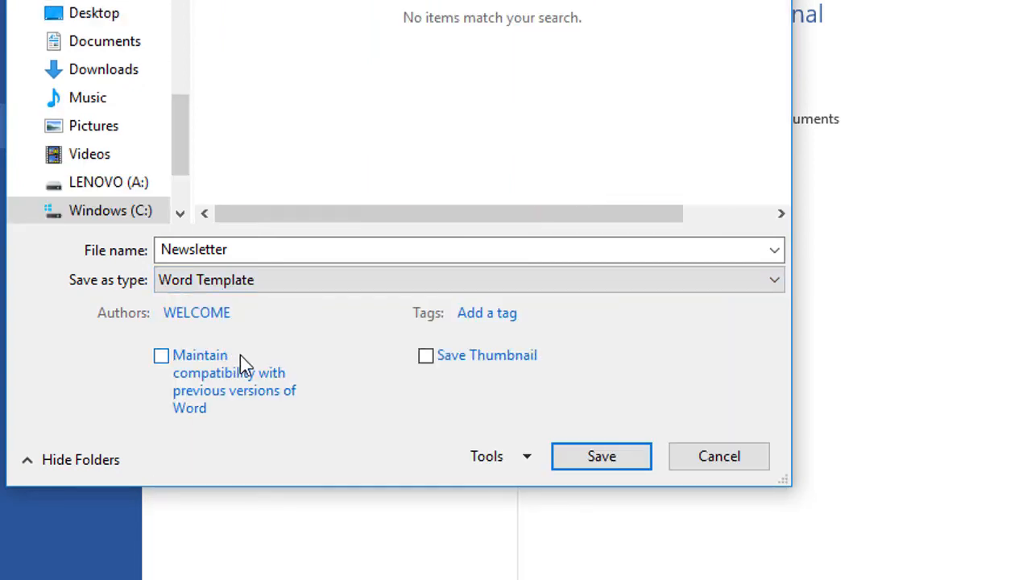
mouse_move(601, 456)
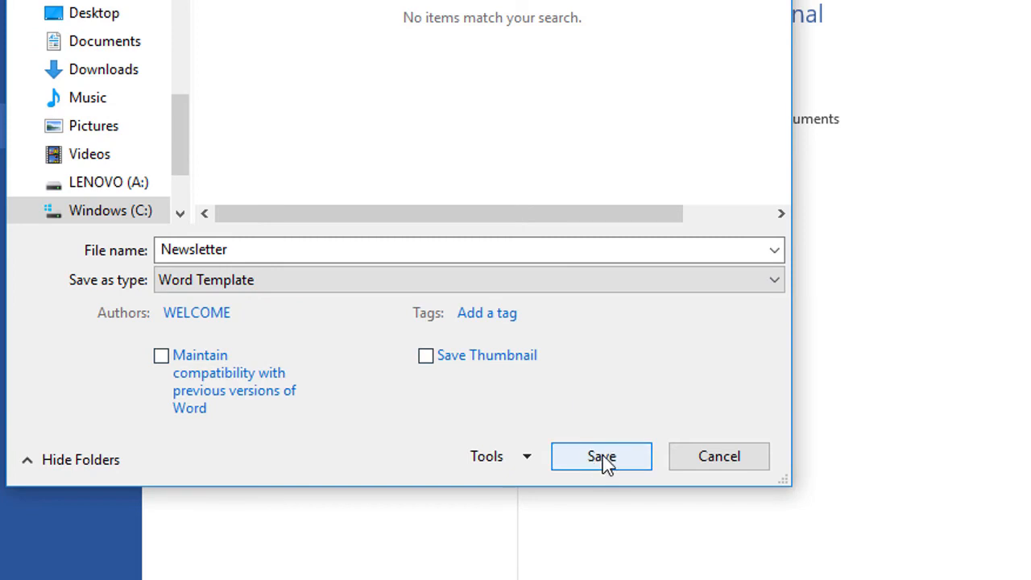
left_click(601, 456)
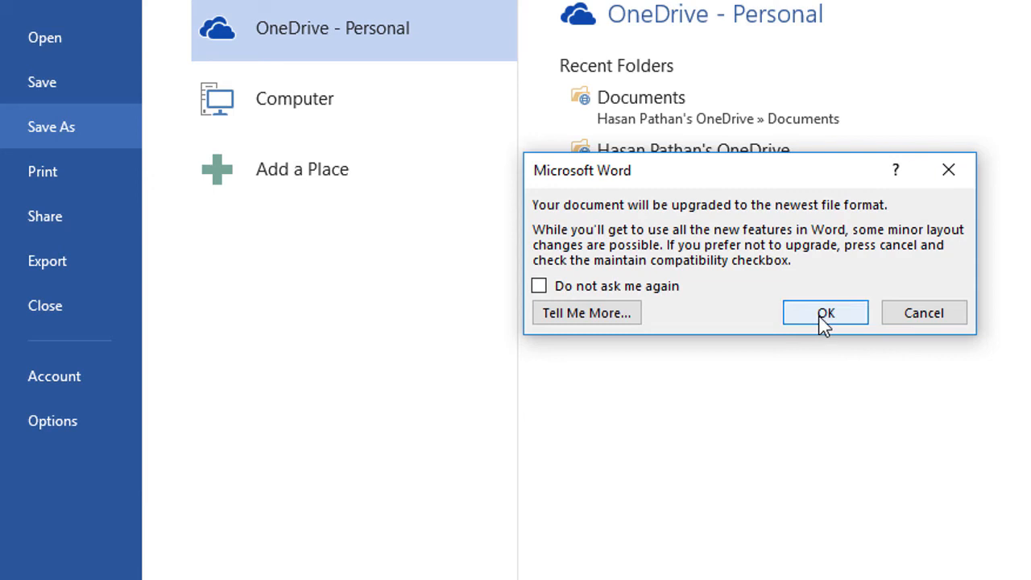
left_click(825, 313)
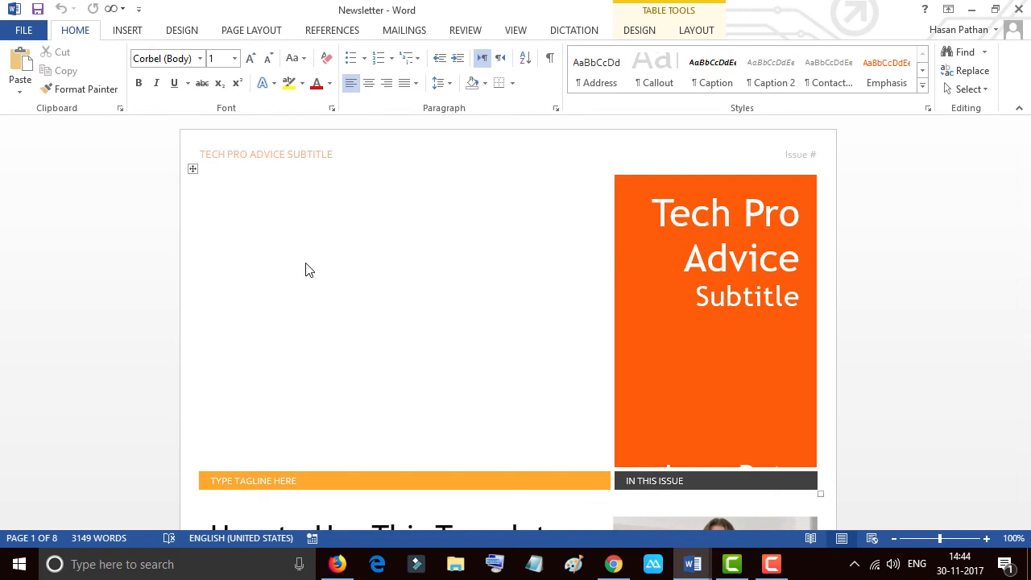
scroll("down", 3)
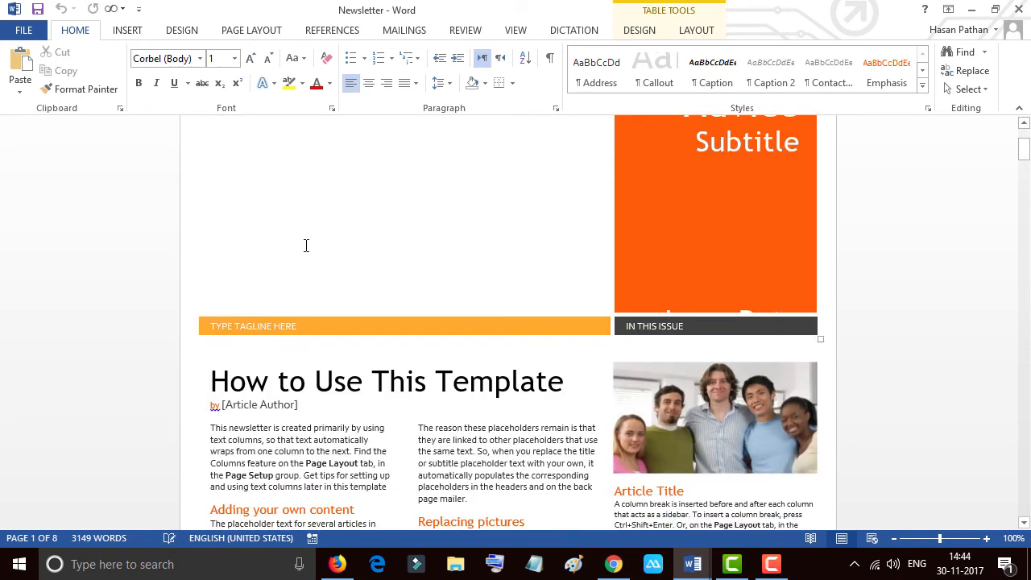
scroll("down", 3)
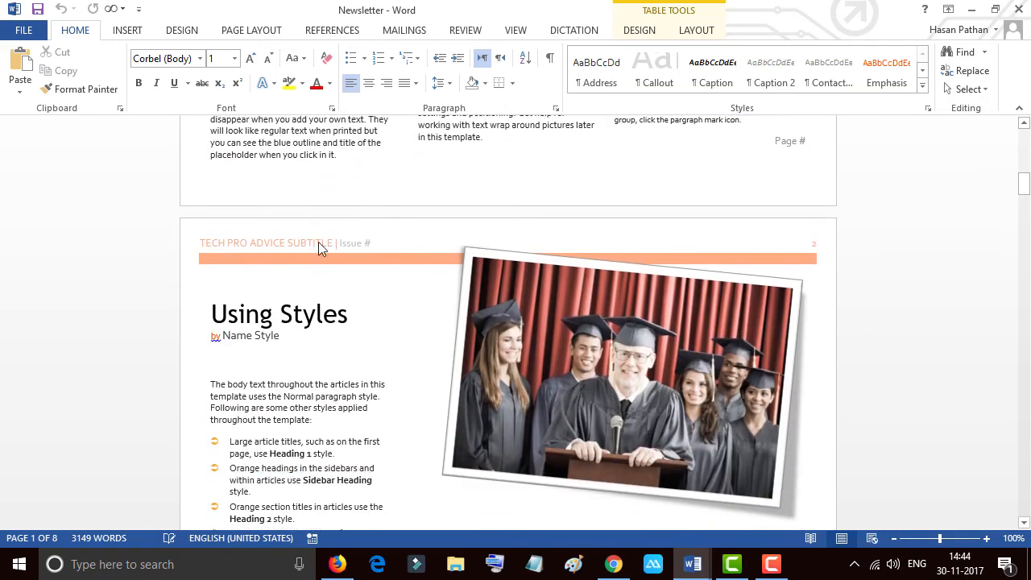
scroll("down", 3)
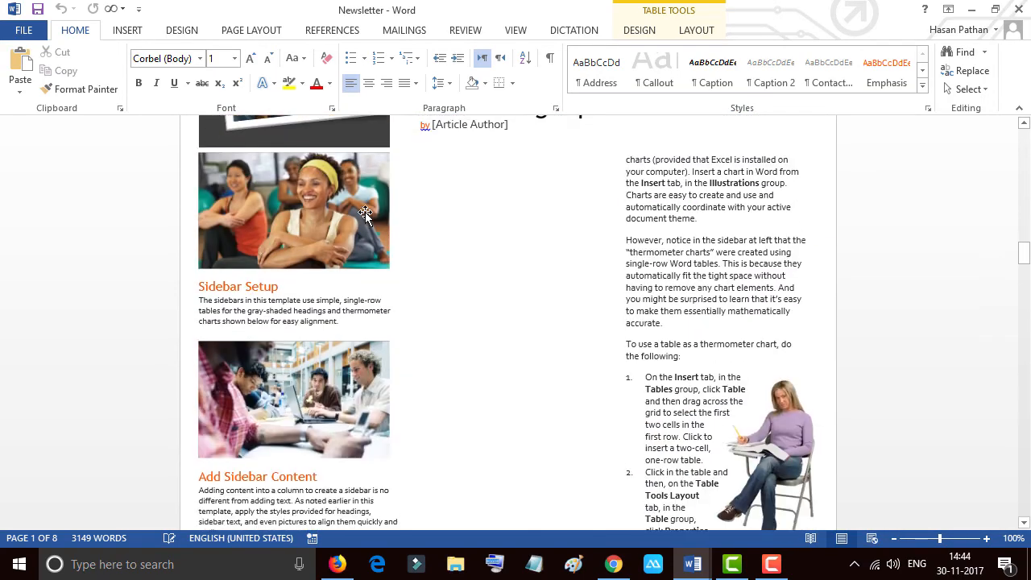